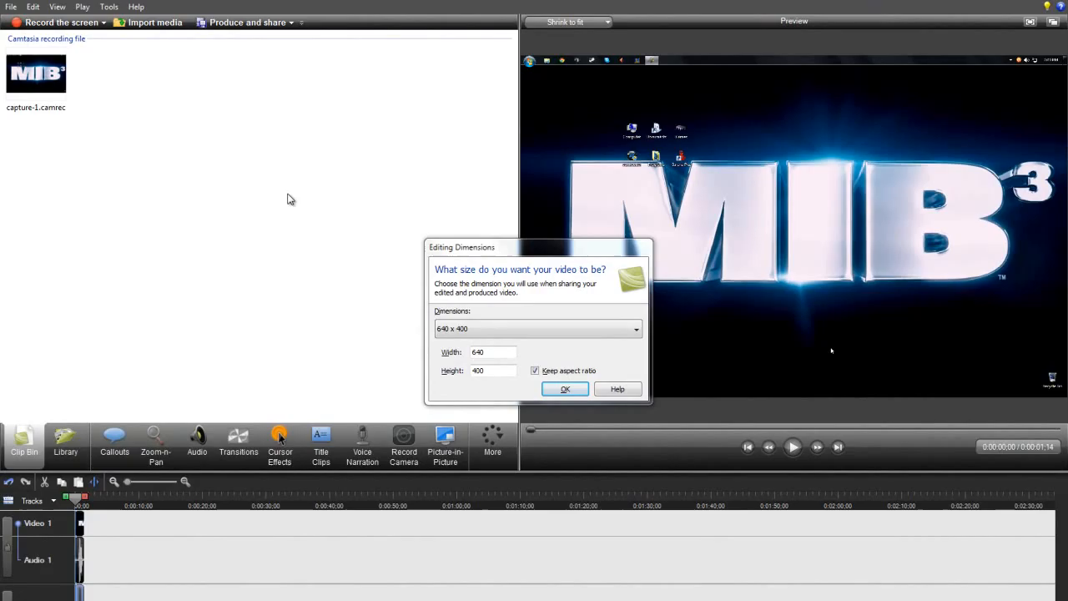
{"action": "mouse_move", "coordinate": [270, 114]}
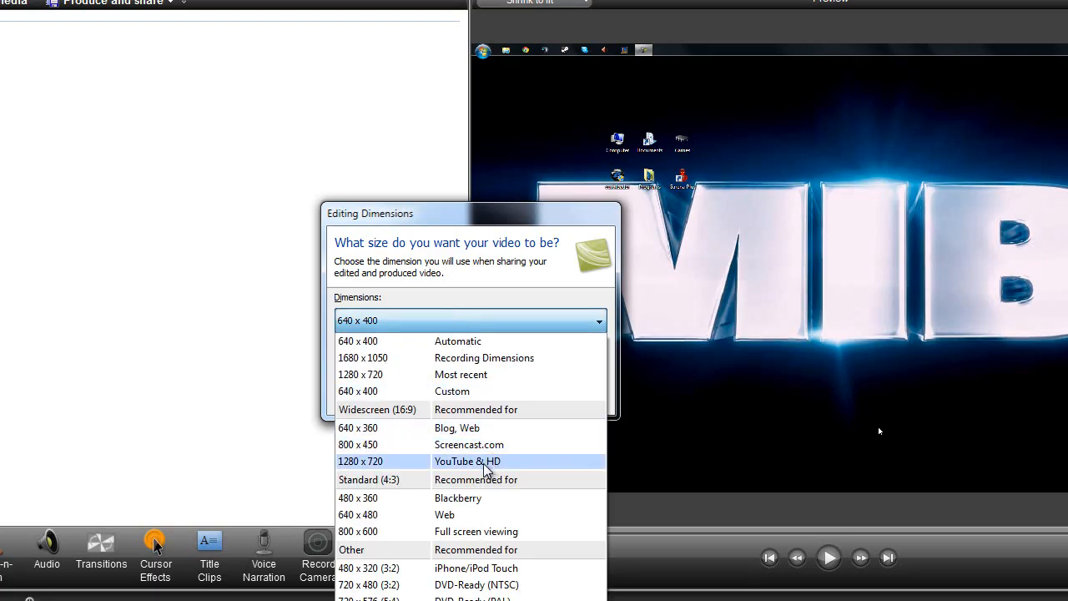
{"action": "mouse_move", "coordinate": [377, 469]}
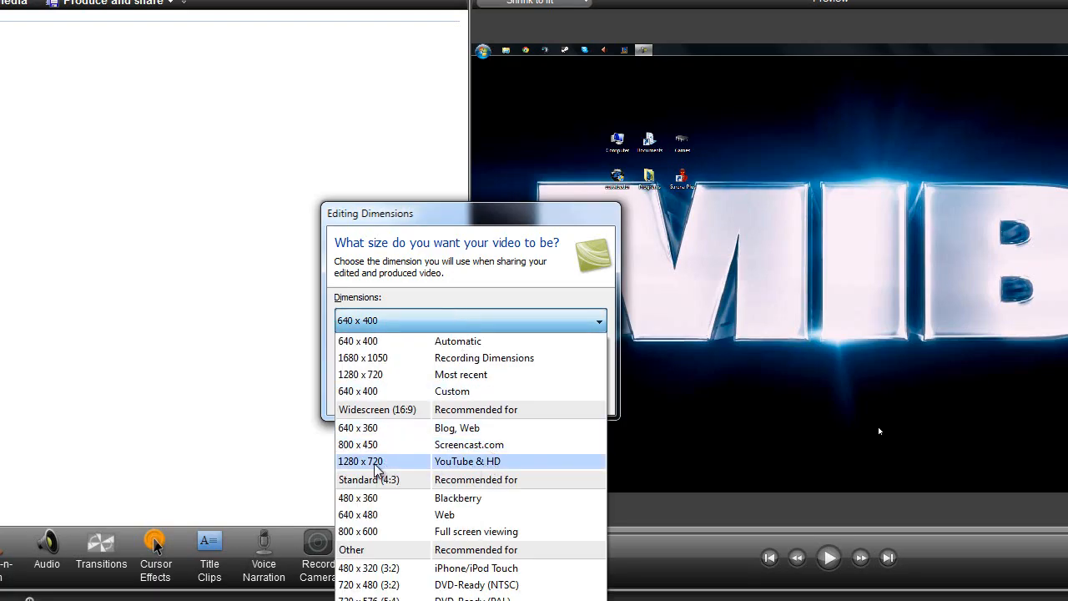
{"action": "mouse_move", "coordinate": [500, 467]}
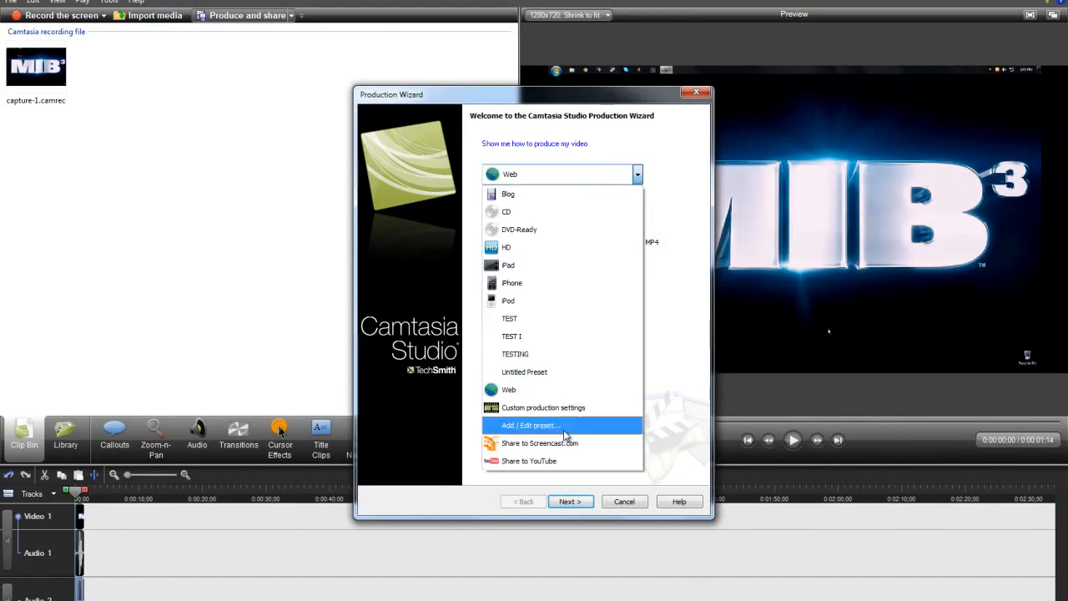
- Begin a new production preset via Add / Edit preset and name it TYPING
{"action": "left_click", "coordinate": [531, 426]}
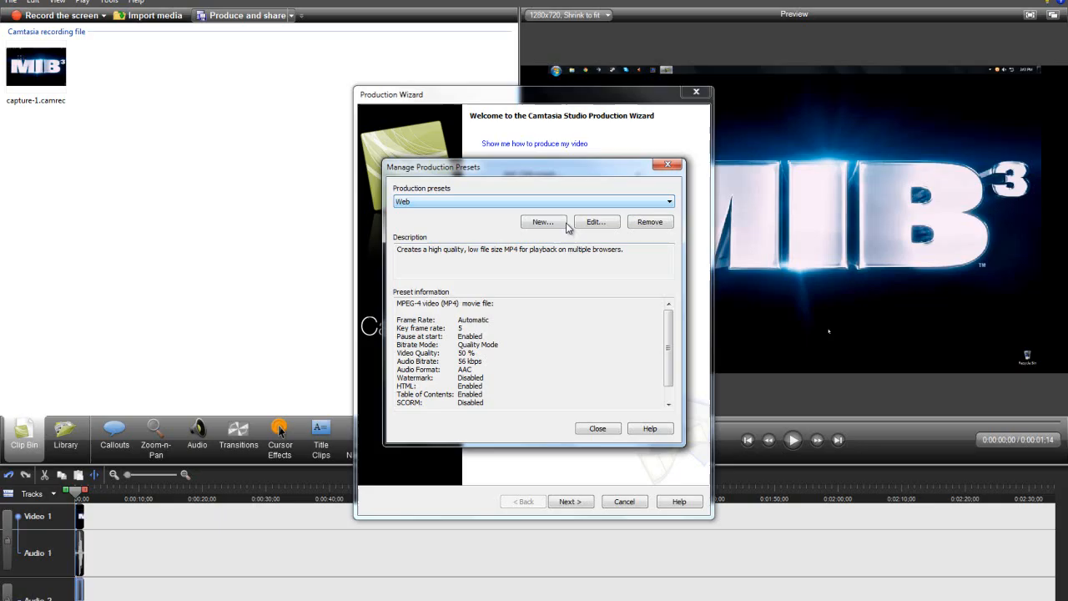
{"action": "left_click", "coordinate": [542, 221]}
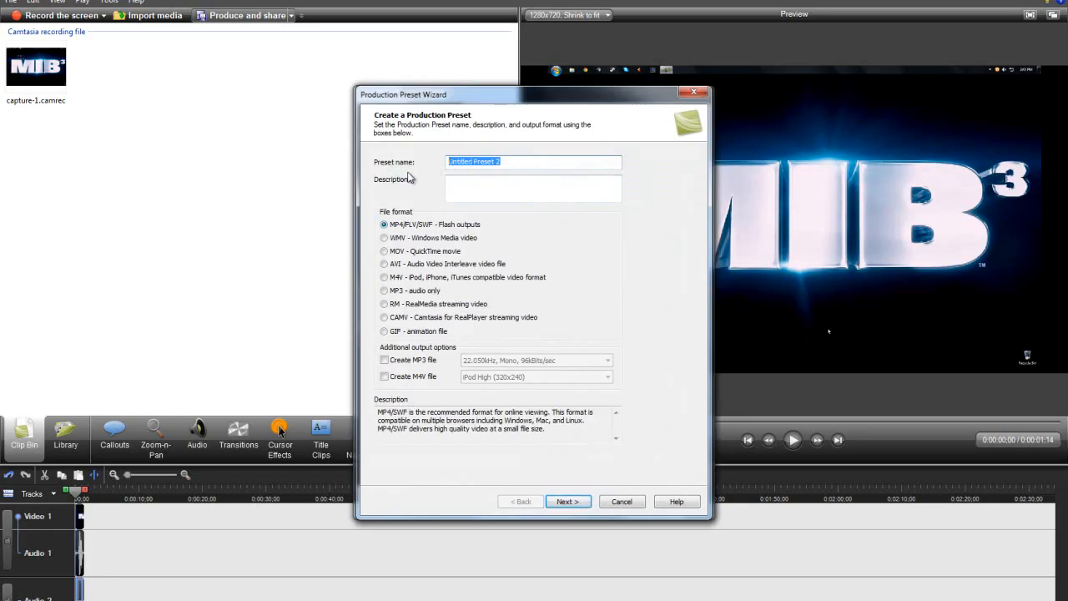
{"action": "left_click", "coordinate": [532, 162]}
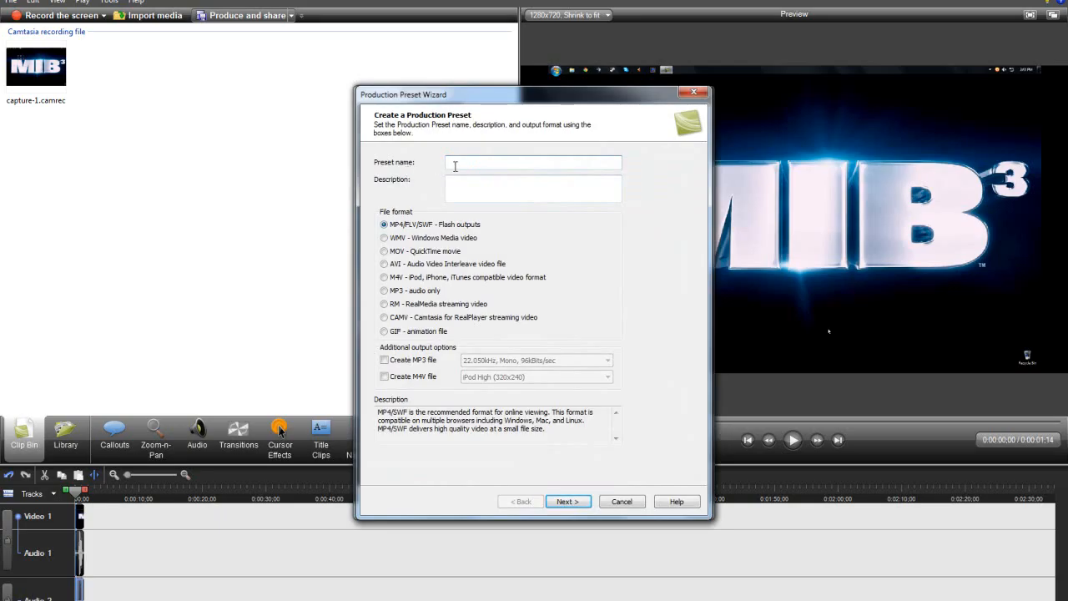
{"action": "type", "text": "TYPB"}
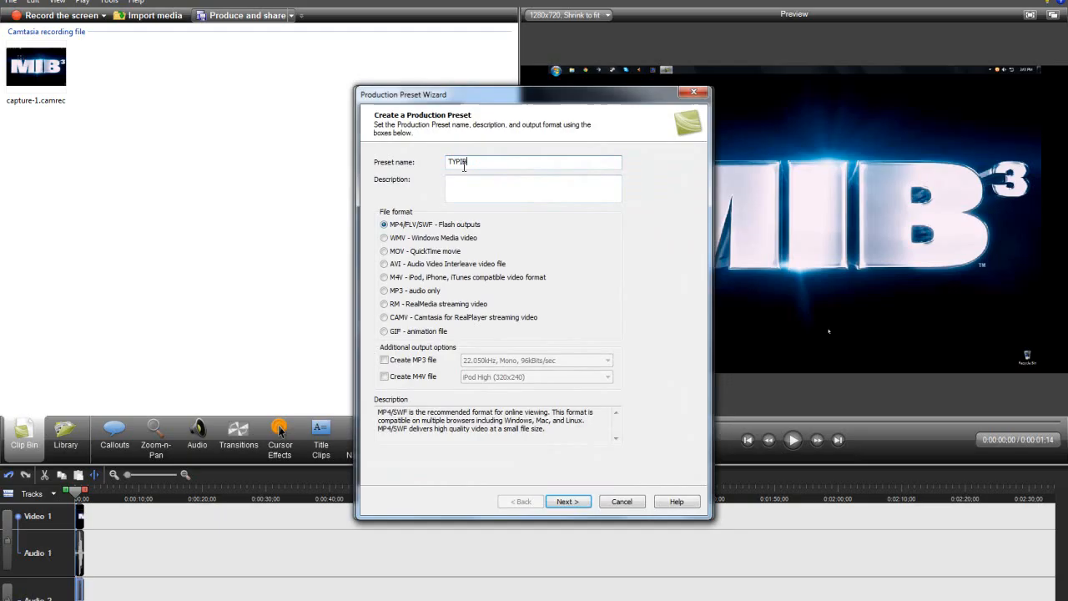
{"action": "left_click", "coordinate": [533, 187]}
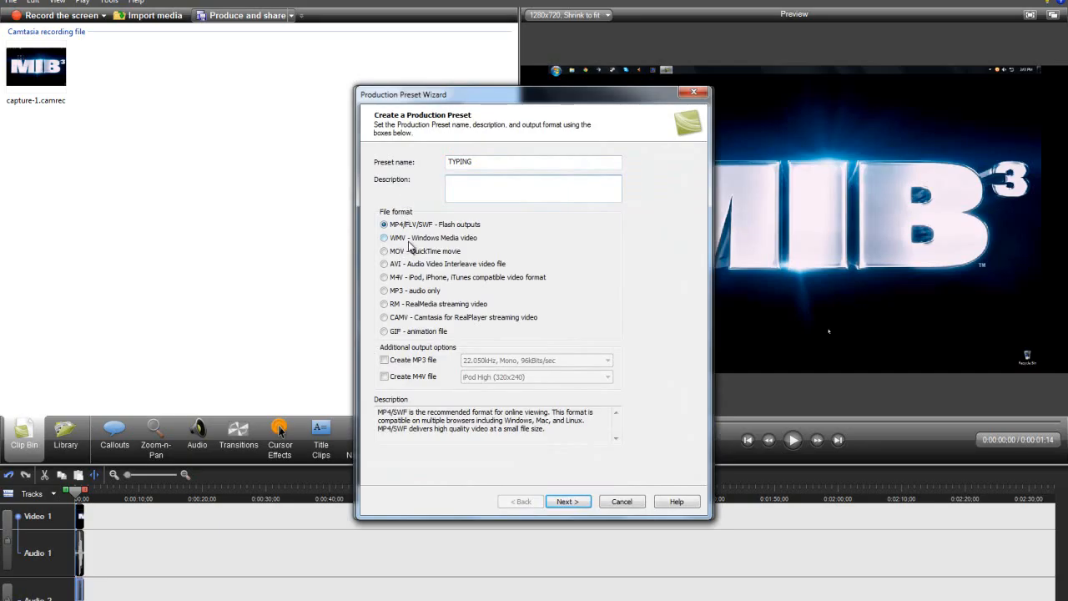
{"action": "mouse_move", "coordinate": [394, 247]}
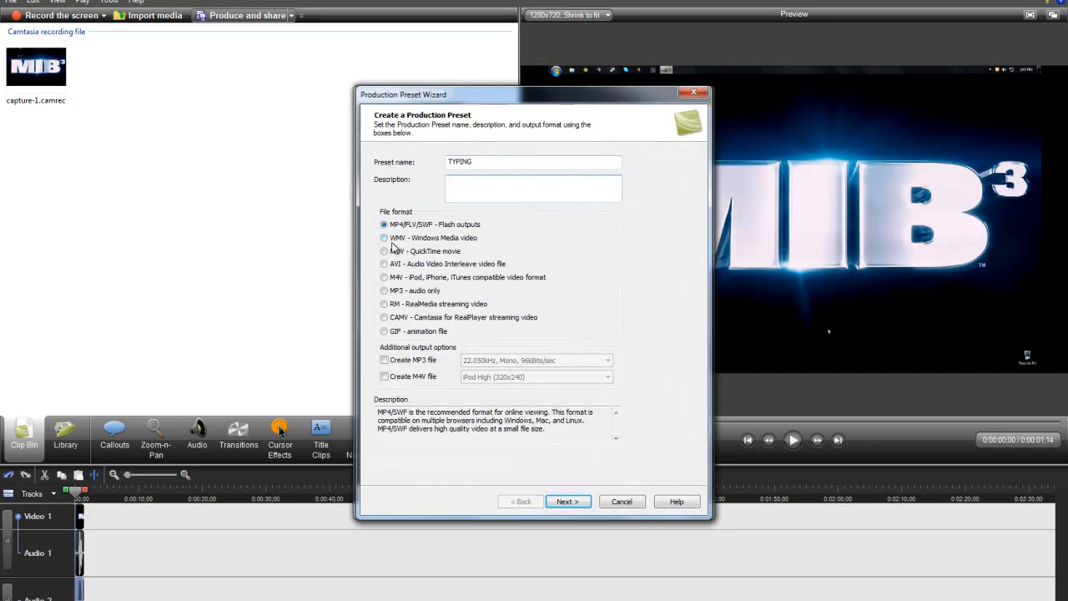
{"action": "mouse_move", "coordinate": [554, 290]}
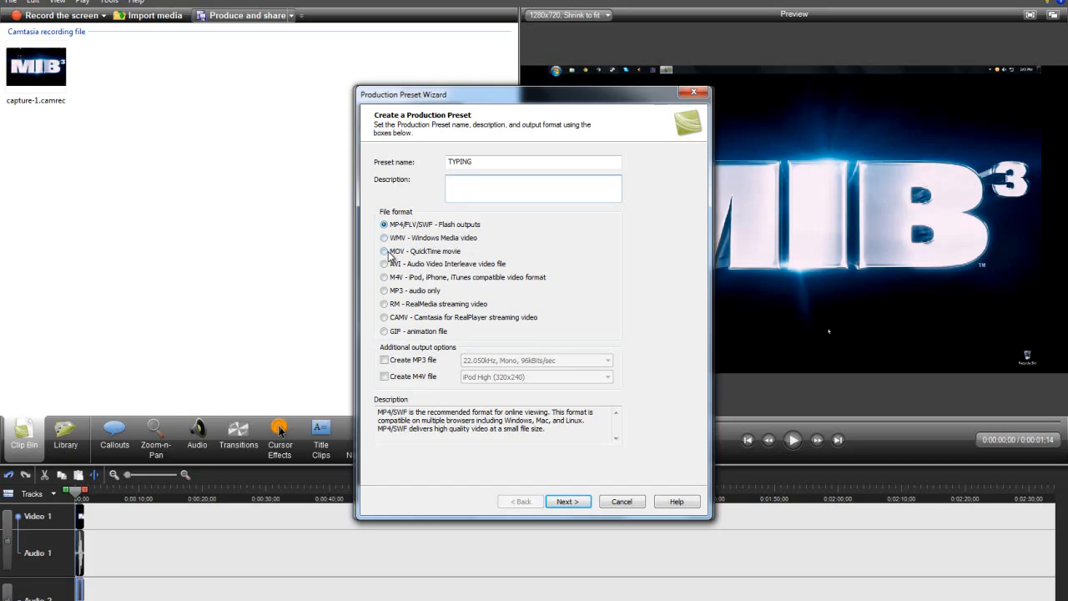
- Choose WMV - Windows Media video as the TYPING preset's file format
{"action": "left_click", "coordinate": [532, 186]}
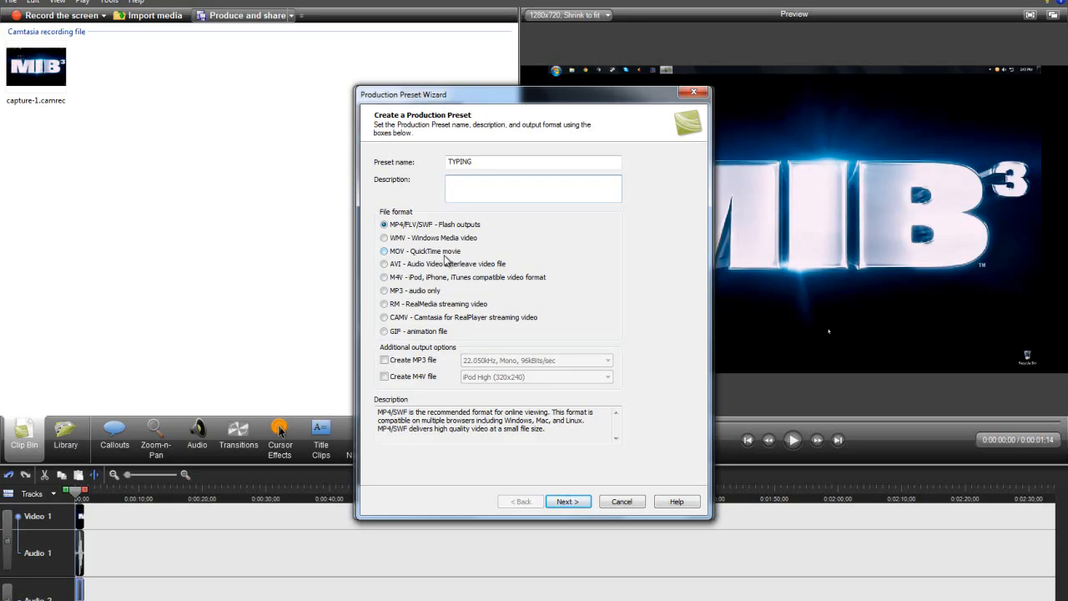
{"action": "mouse_move", "coordinate": [457, 241]}
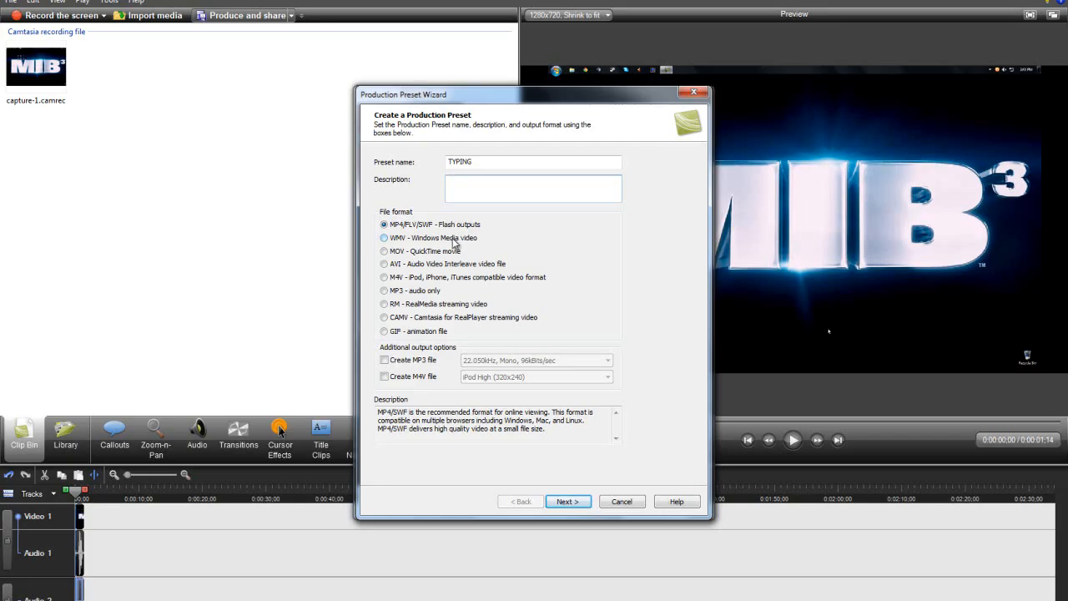
{"action": "left_click", "coordinate": [382, 237]}
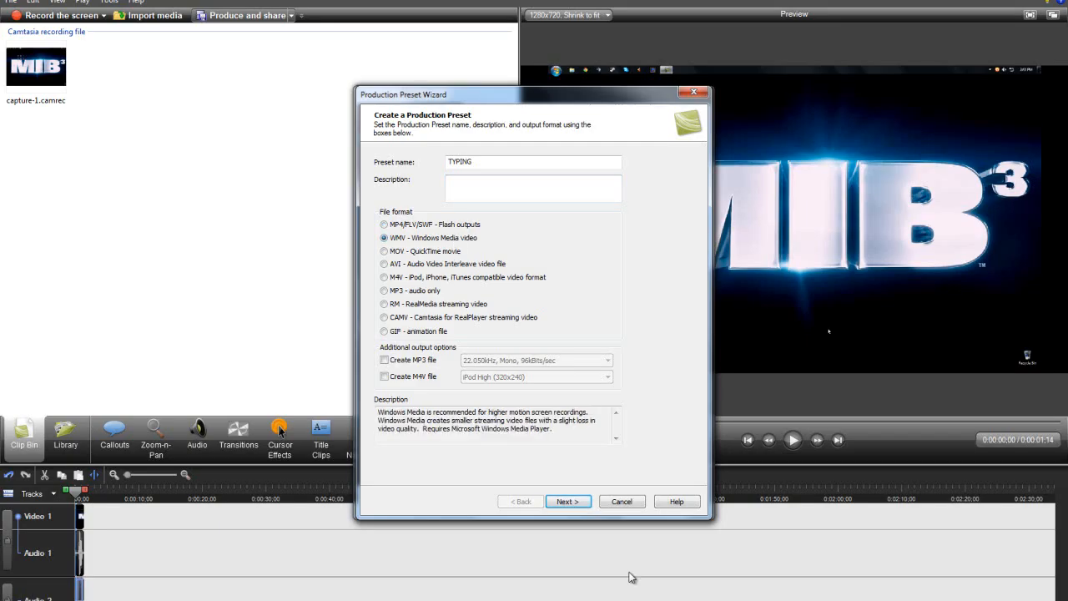
- Keep the recommended Windows Media profile, set a custom 1280 x 720 size, and finish the preset
{"action": "left_click", "coordinate": [567, 500]}
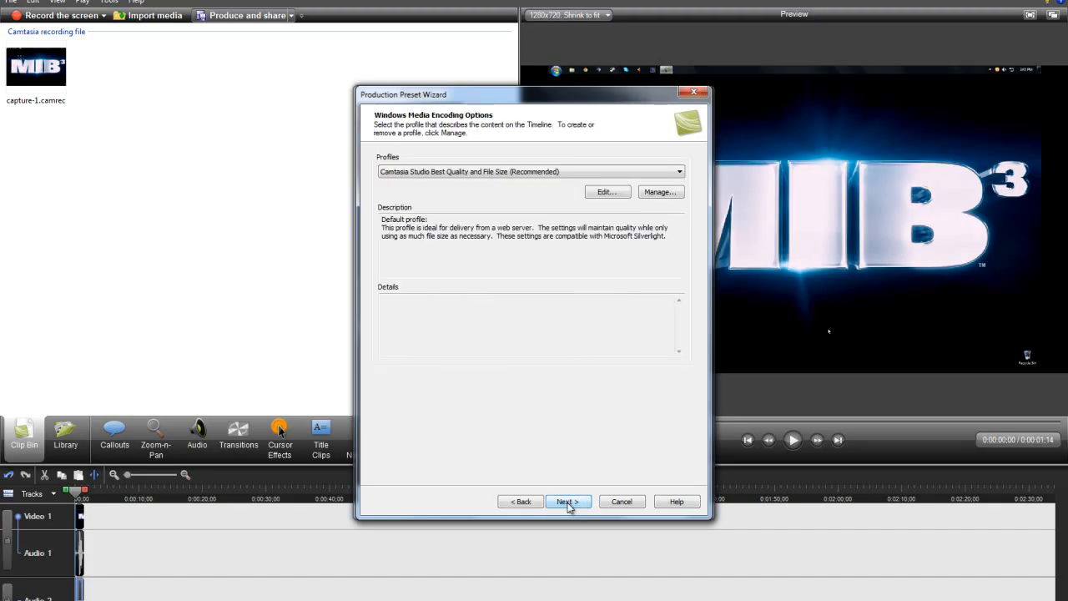
{"action": "left_click", "coordinate": [567, 500]}
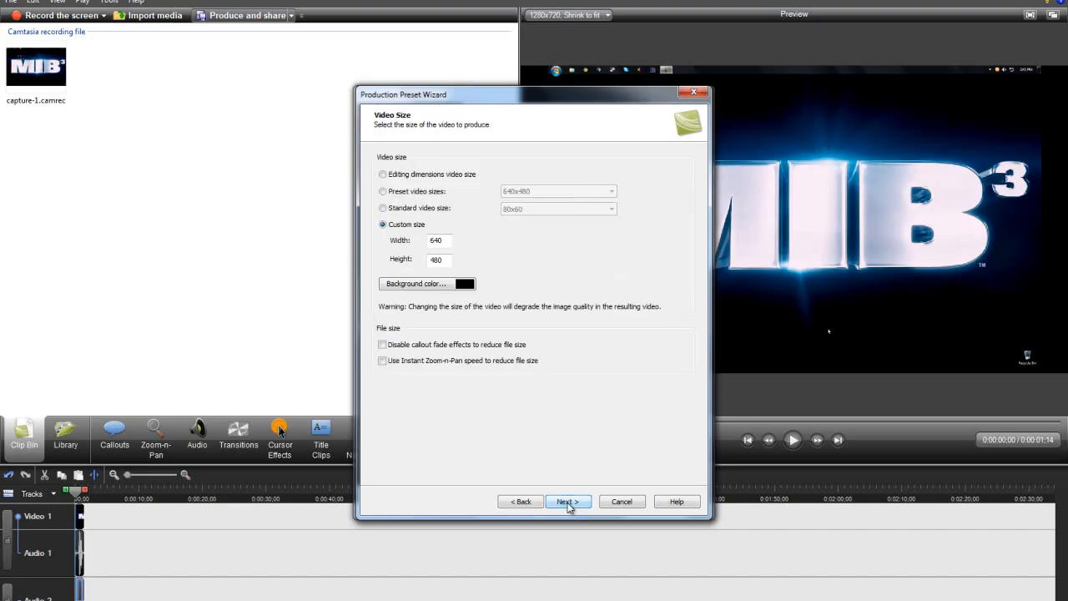
{"action": "left_click", "coordinate": [437, 240]}
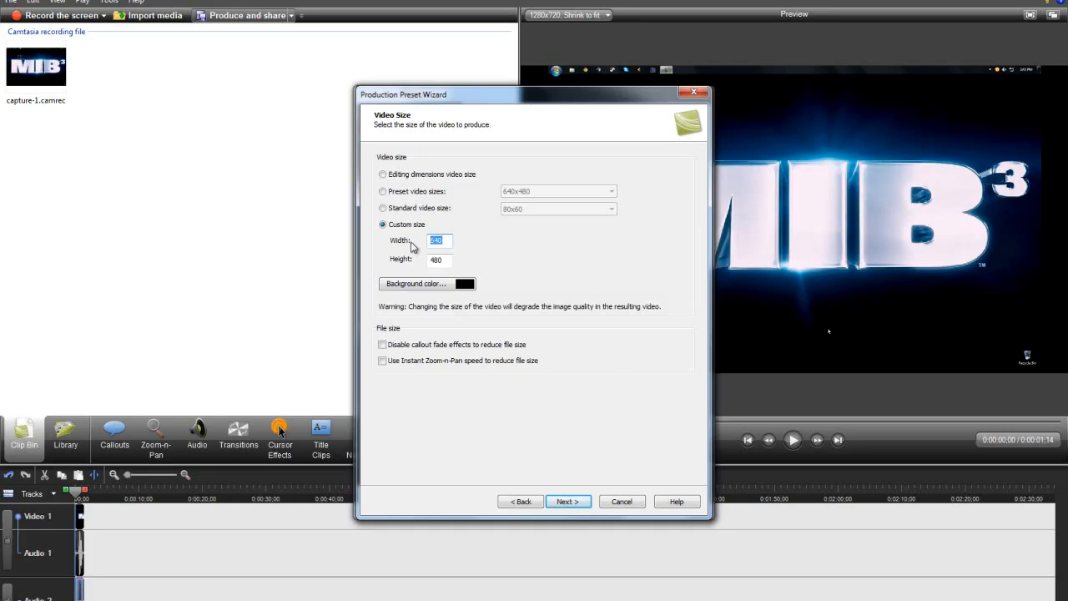
{"action": "type", "text": "1280"}
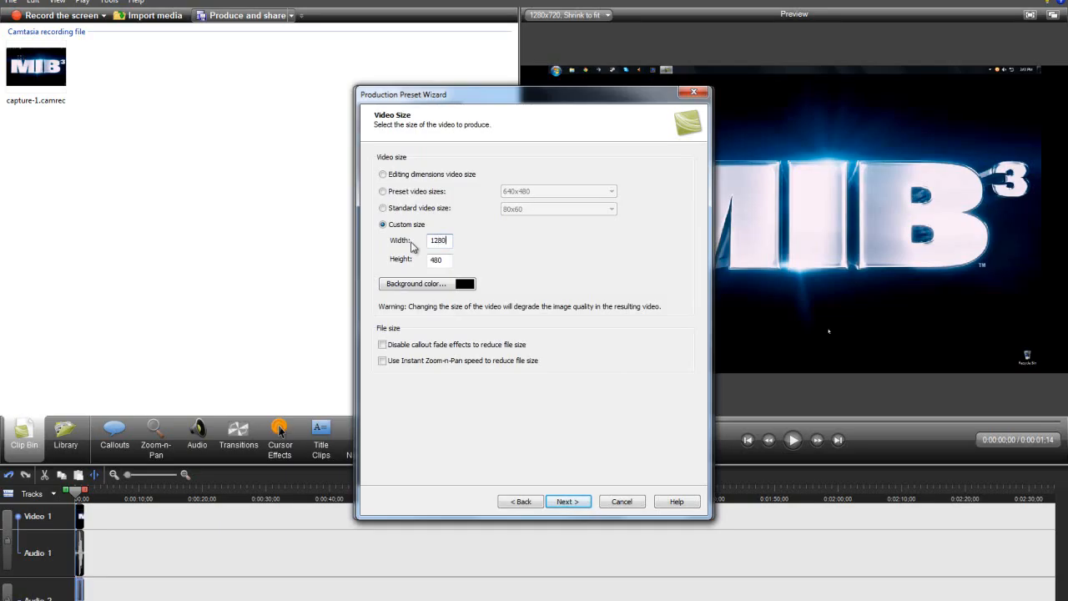
{"action": "type", "text": "720"}
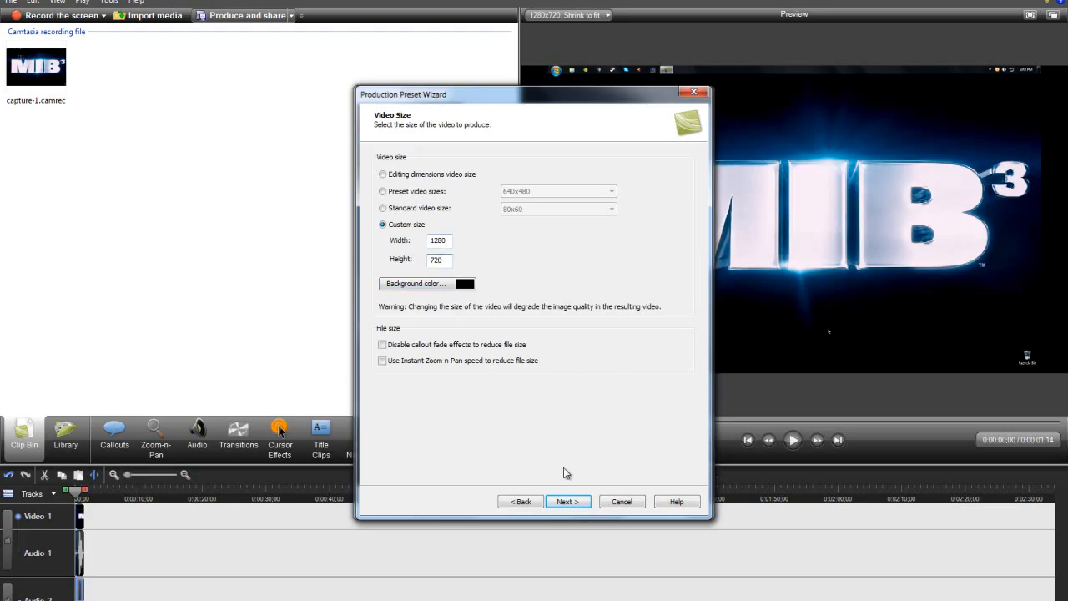
{"action": "left_click", "coordinate": [567, 501]}
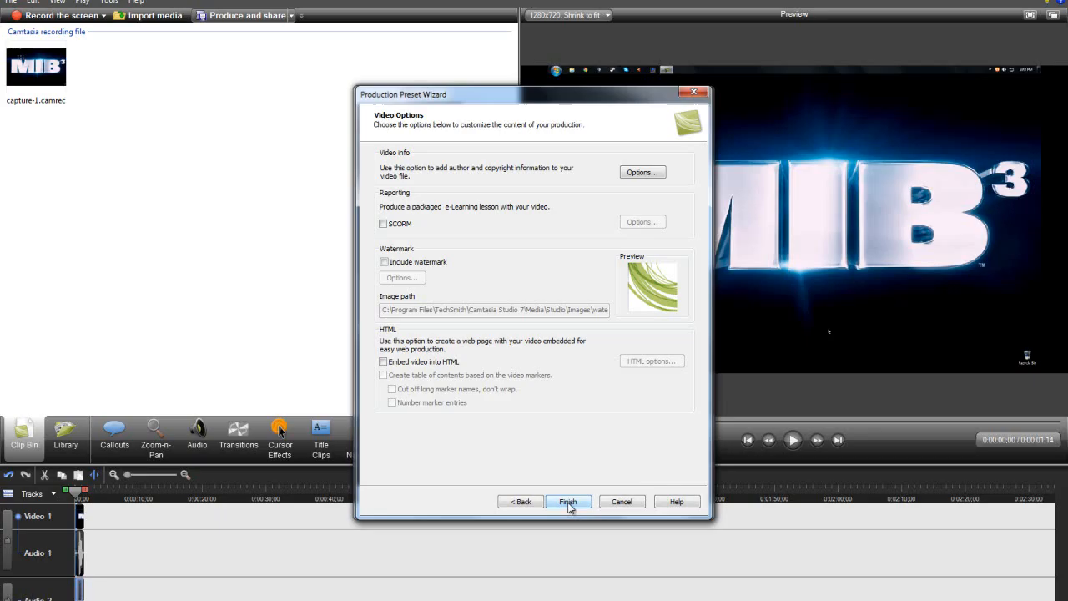
{"action": "left_click", "coordinate": [568, 500]}
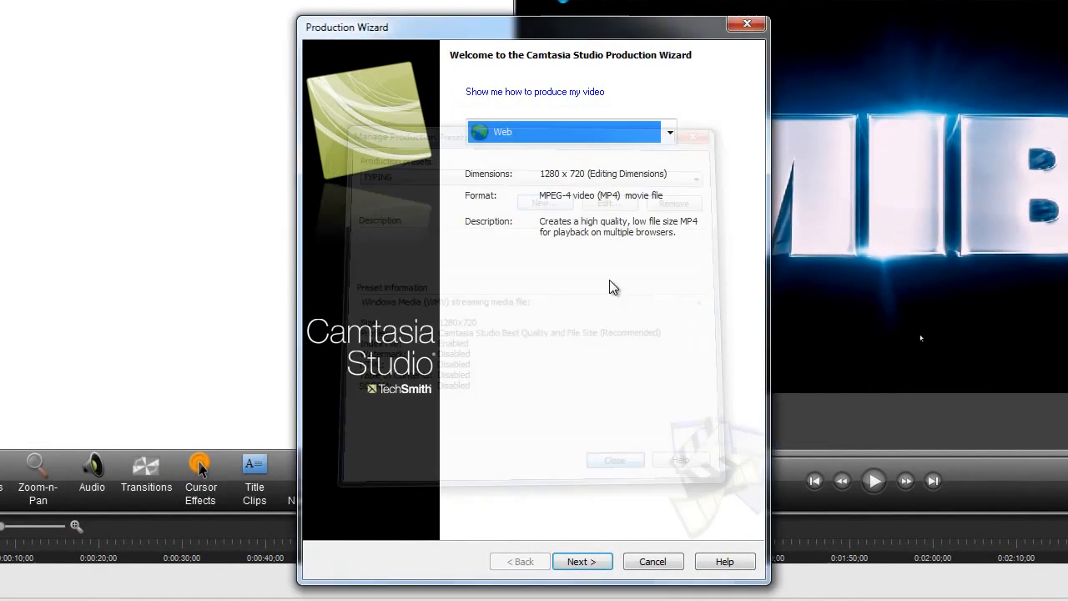
- Produce the video with the TYPING preset, creating the missing output folder, and finish the wizard
{"action": "left_click", "coordinate": [669, 132]}
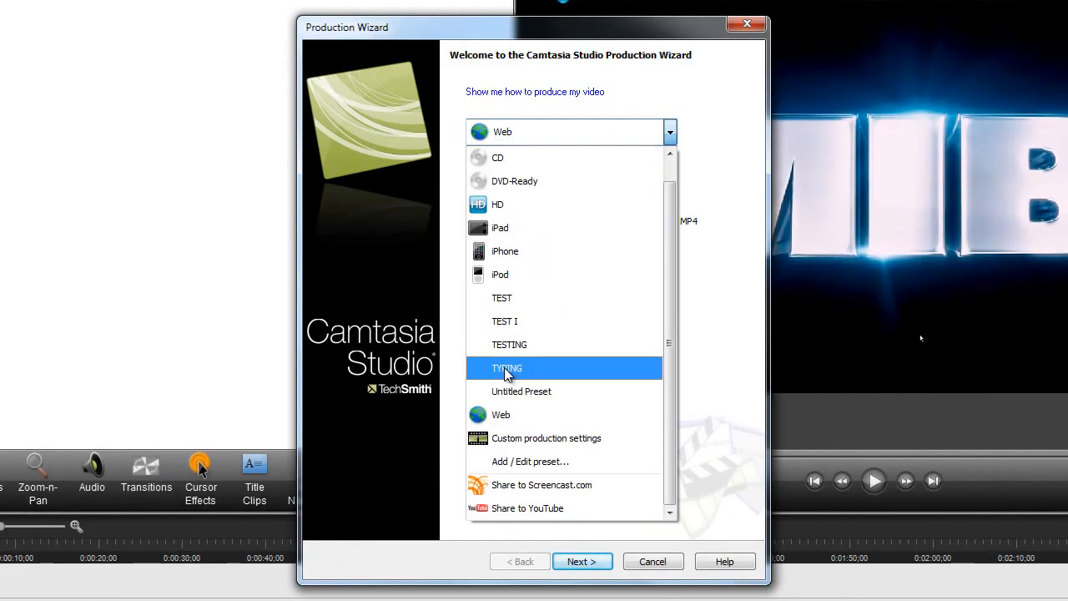
{"action": "left_click", "coordinate": [507, 368]}
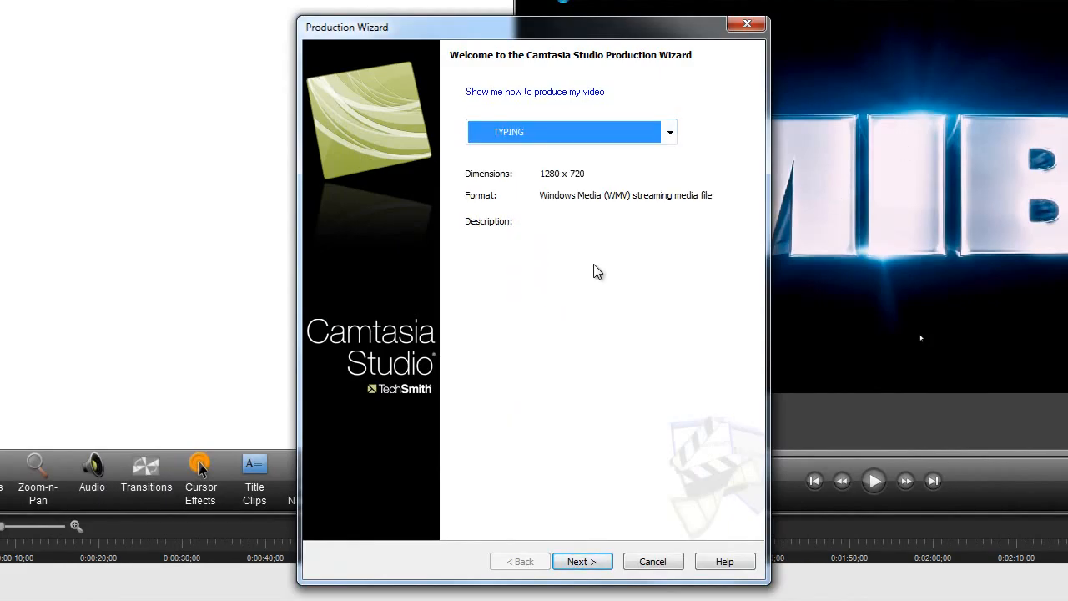
{"action": "left_click", "coordinate": [582, 560]}
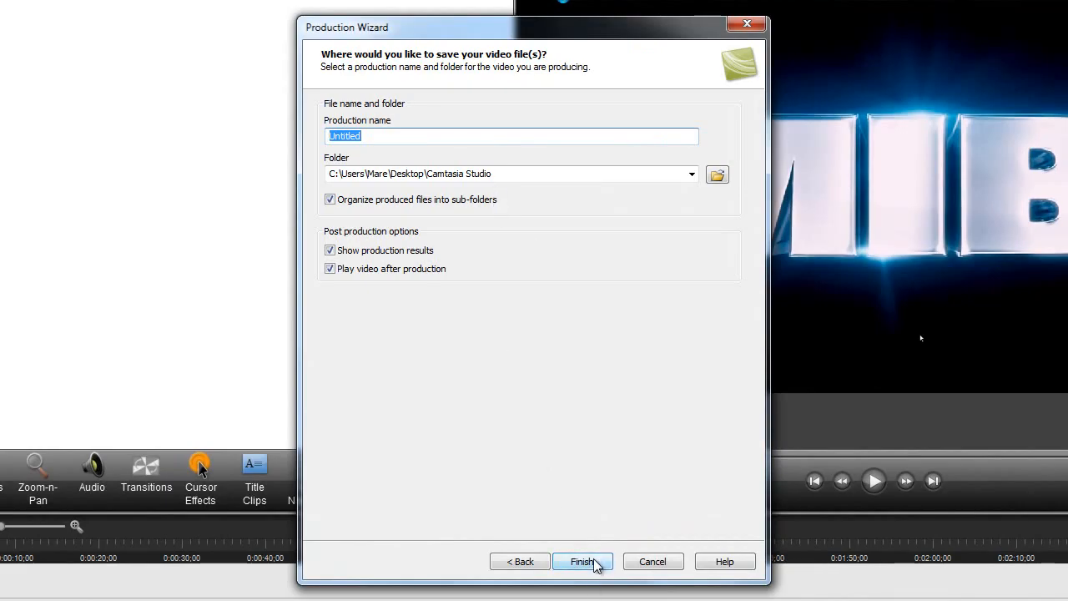
{"action": "left_click", "coordinate": [583, 561]}
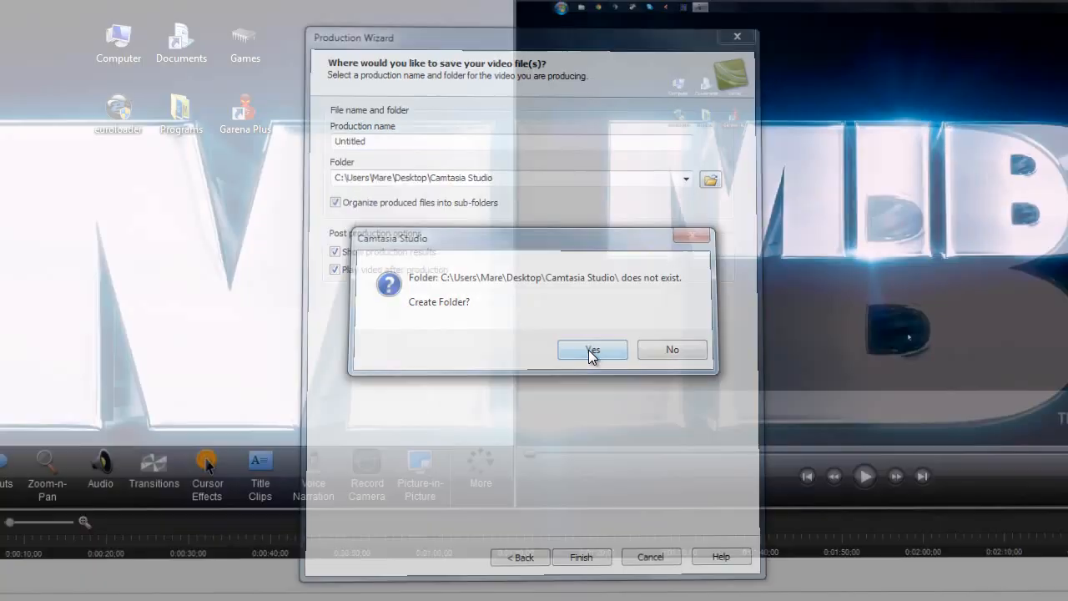
{"action": "left_click", "coordinate": [590, 349]}
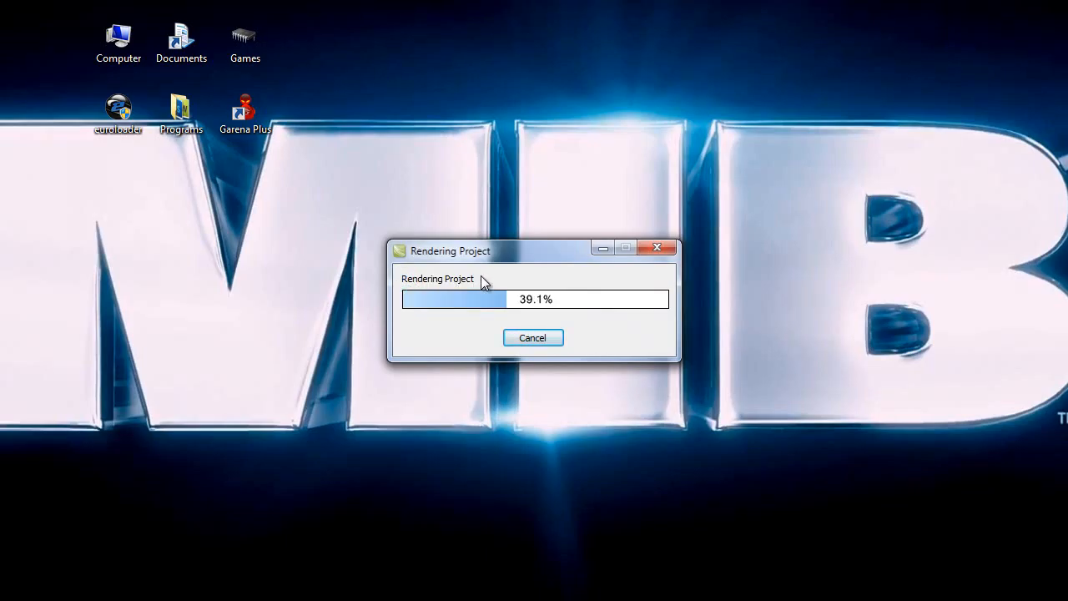
{"action": "mouse_move", "coordinate": [481, 287]}
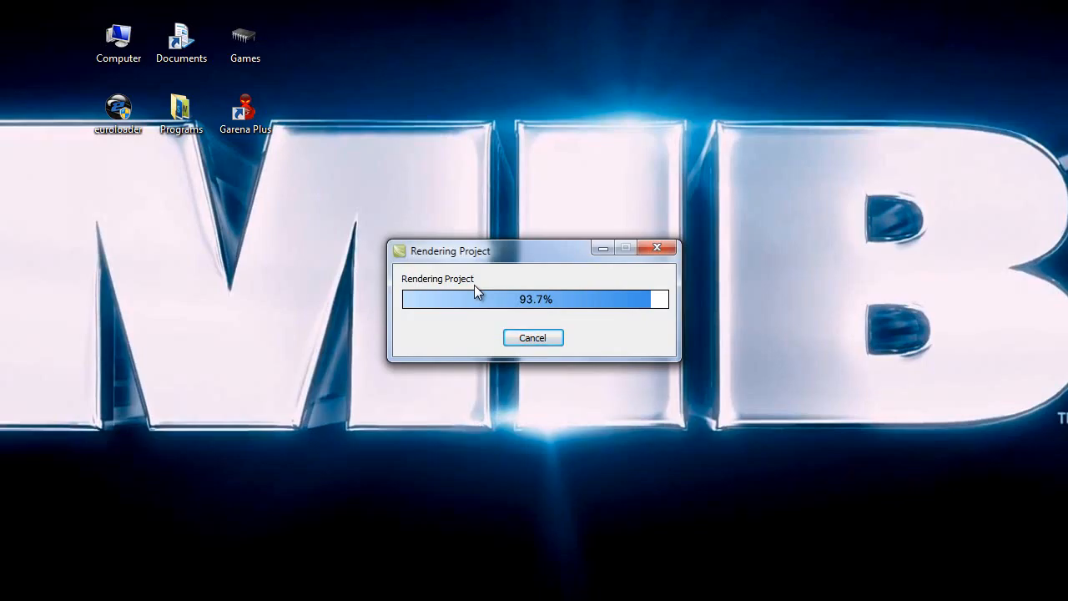
{"action": "mouse_move", "coordinate": [491, 304]}
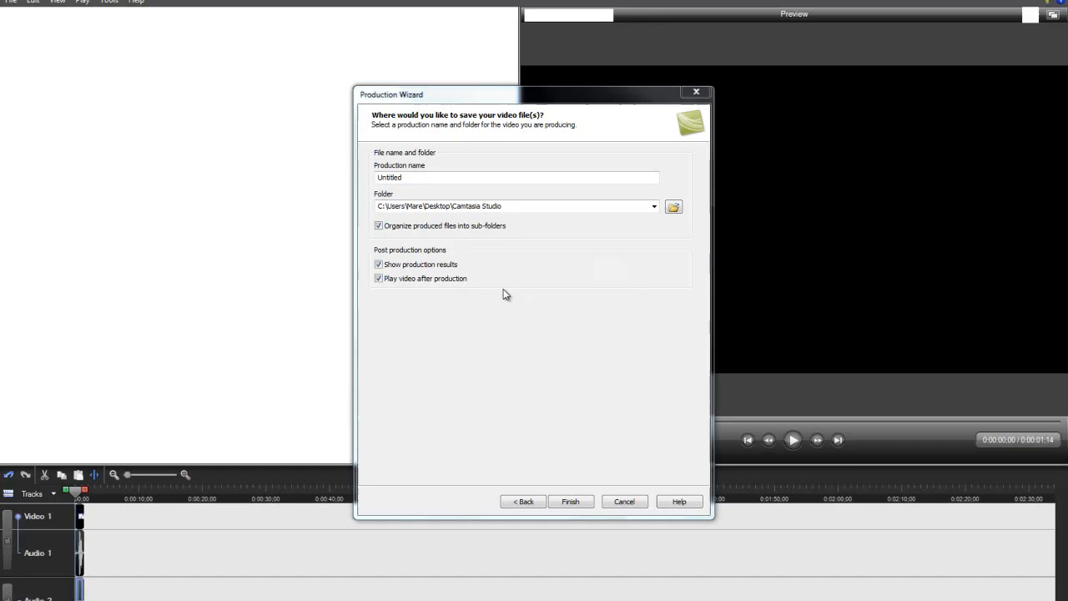
{"action": "left_click", "coordinate": [570, 500]}
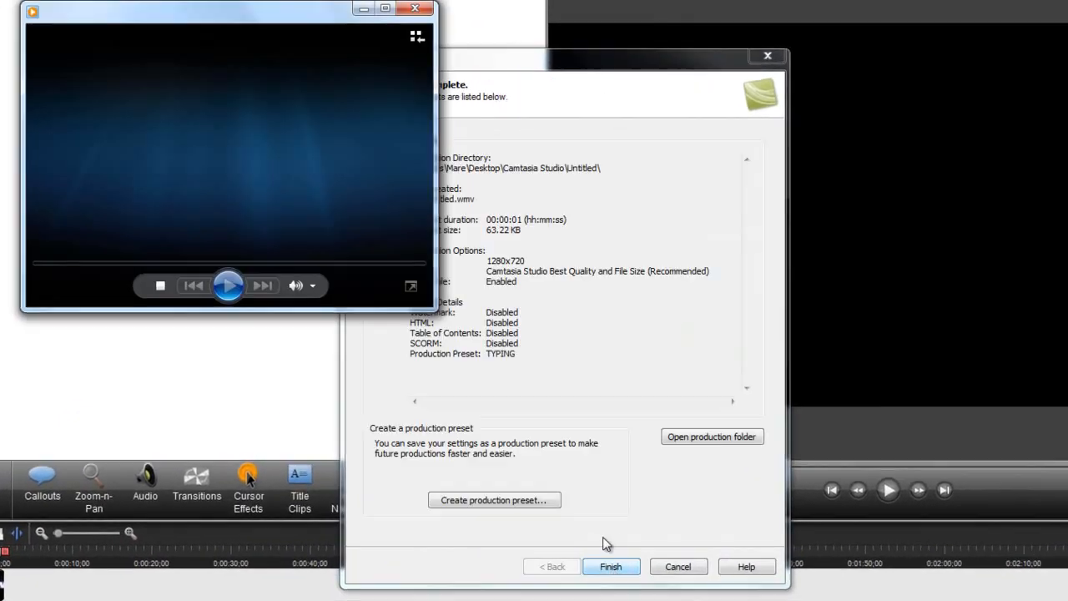
- Maximize Windows Media Player to watch the rendered video full screen
{"action": "left_click", "coordinate": [610, 565]}
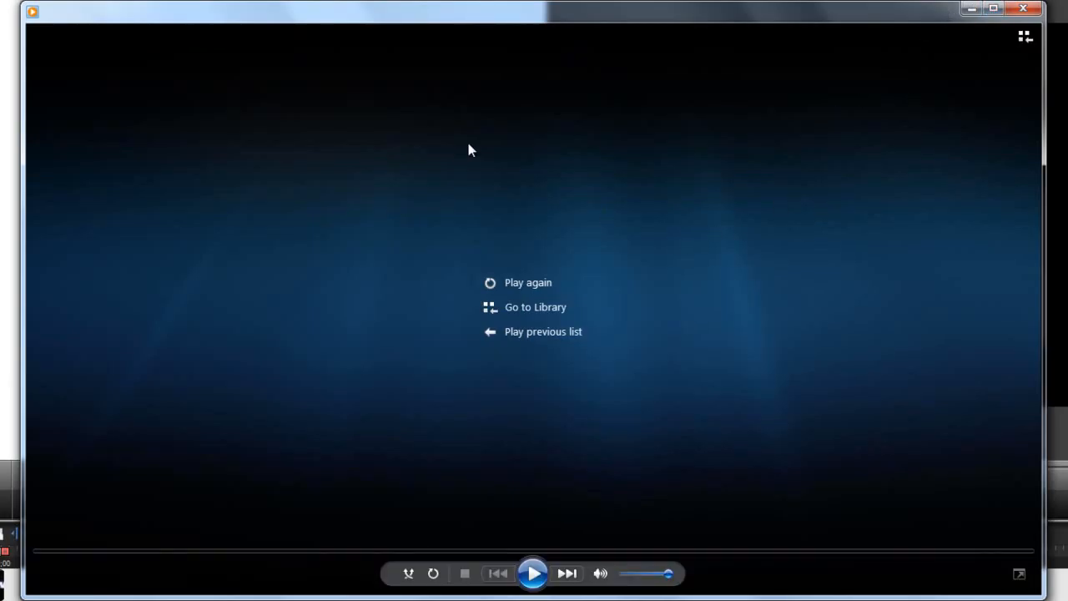
{"action": "mouse_move", "coordinate": [207, 18]}
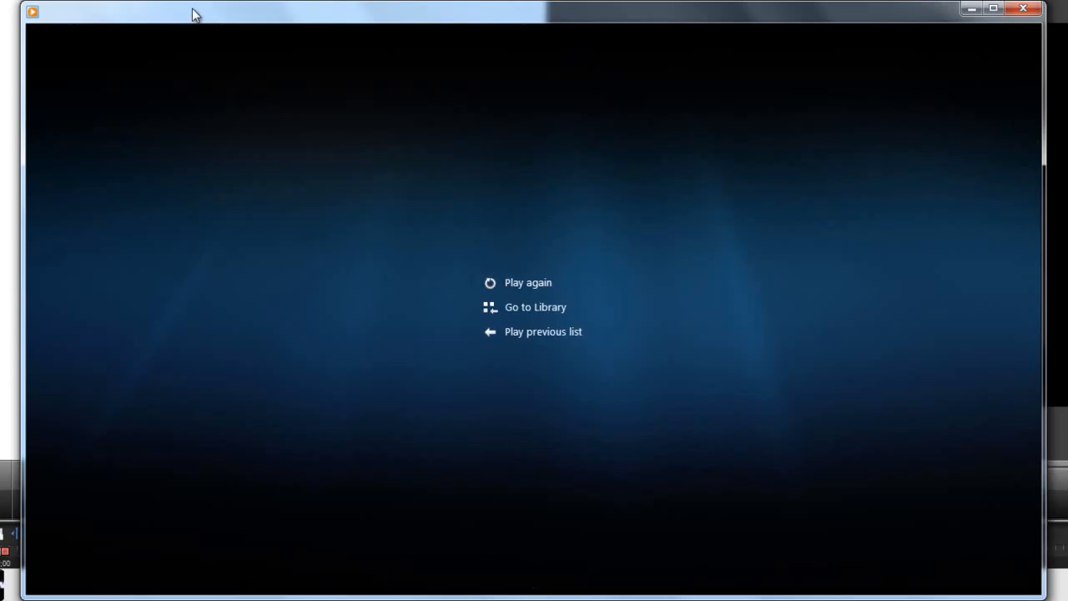
{"action": "mouse_move", "coordinate": [371, 245]}
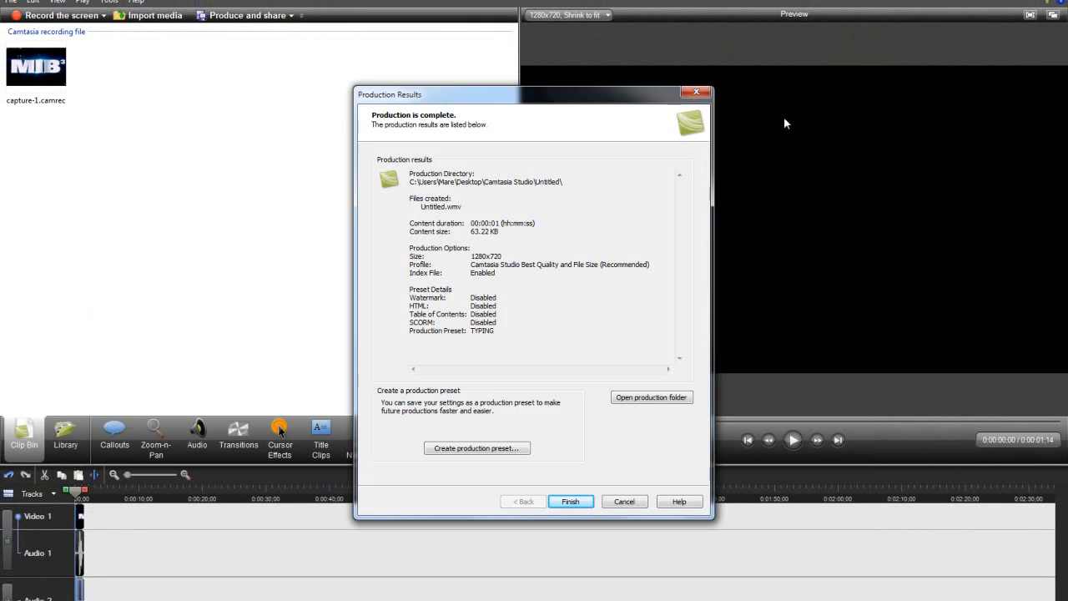
- Close the production results and quit Camtasia without saving Untitled.camproj
{"action": "left_click", "coordinate": [571, 500]}
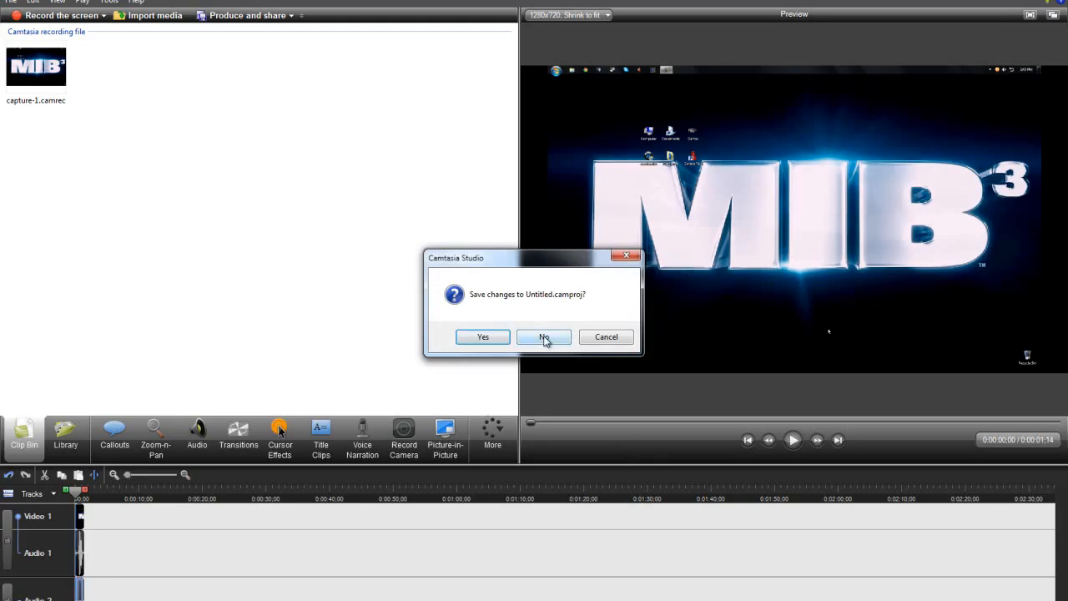
{"action": "left_click", "coordinate": [544, 337]}
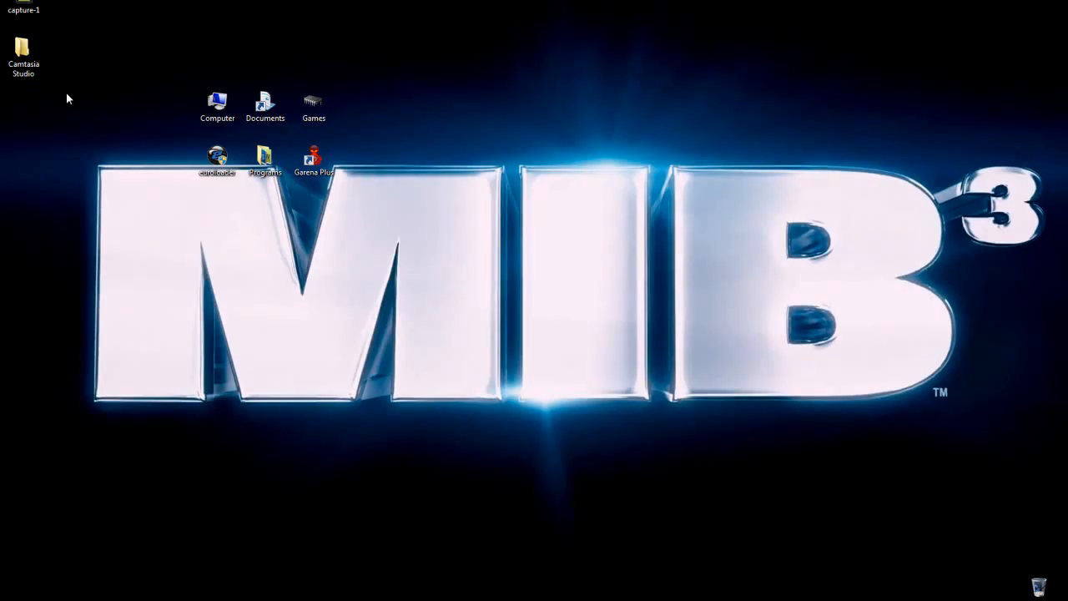
{"action": "mouse_move", "coordinate": [3, 148]}
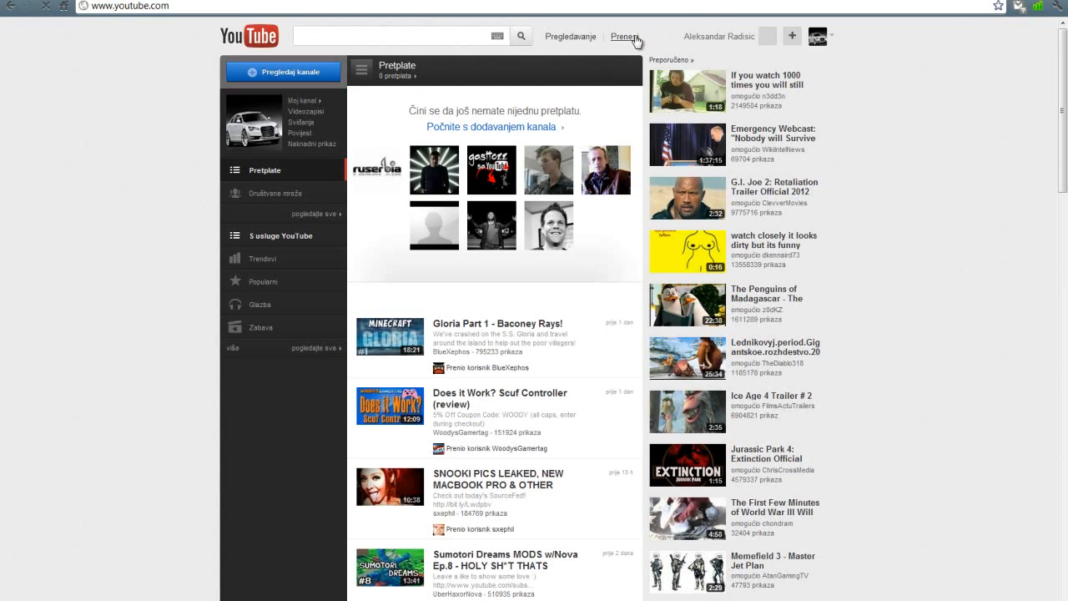
- Go to YouTube's upload page and choose to select a file from the computer
{"action": "left_click", "coordinate": [627, 36]}
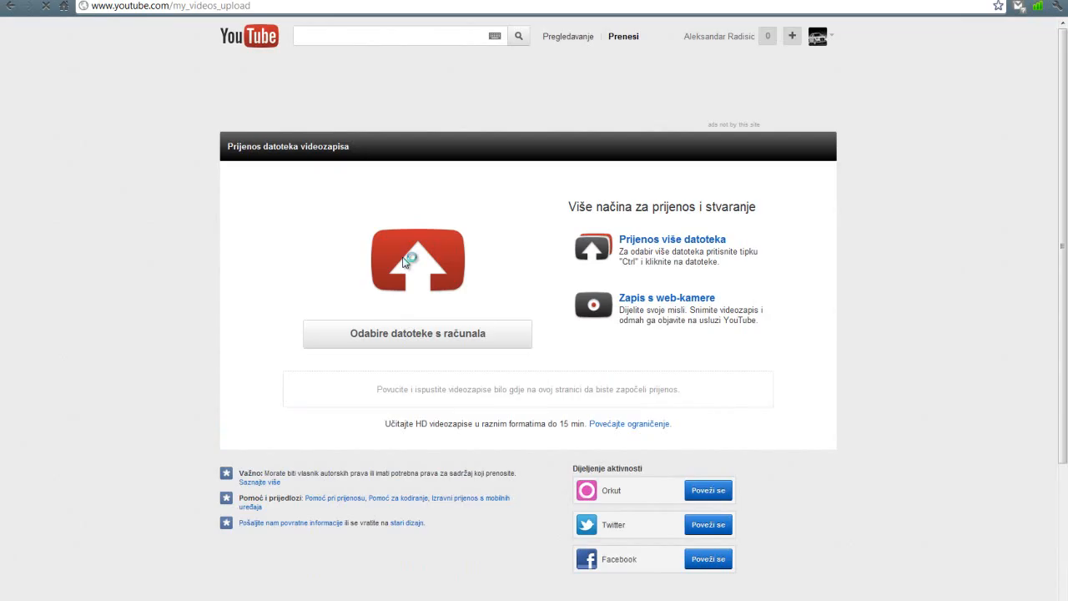
{"action": "left_click", "coordinate": [417, 260]}
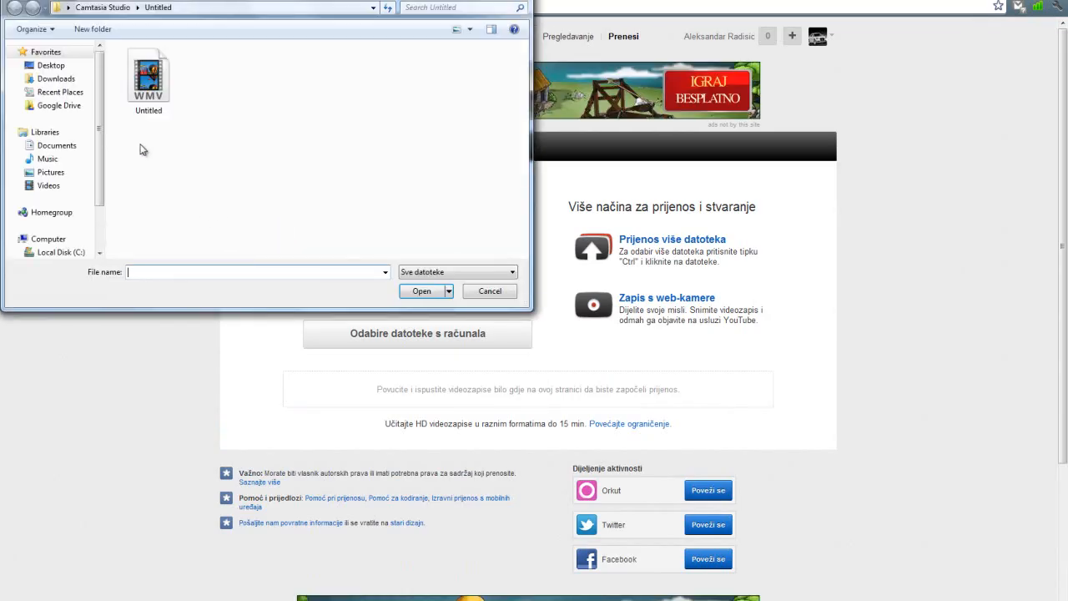
- Select the rendered Untitled.wmv in the output folder and start its upload
{"action": "left_click", "coordinate": [50, 65]}
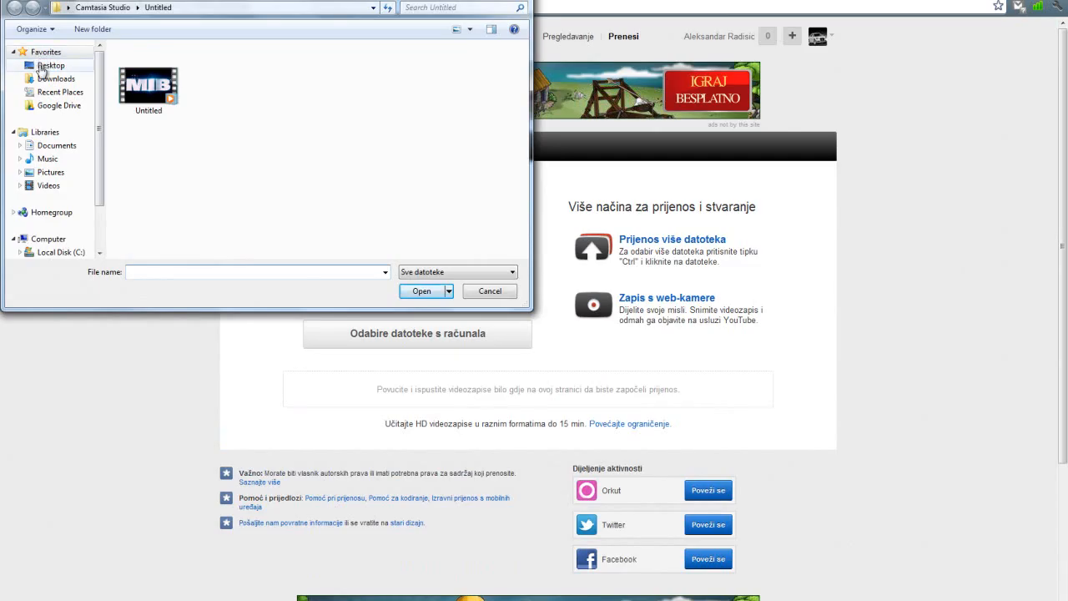
{"action": "left_click", "coordinate": [149, 84]}
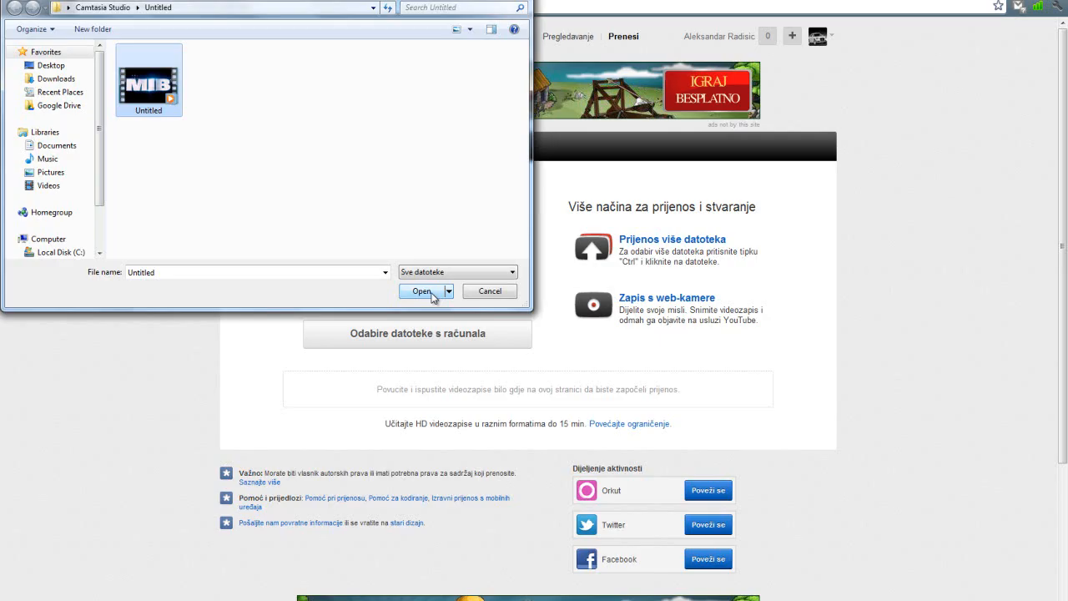
{"action": "left_click", "coordinate": [421, 290]}
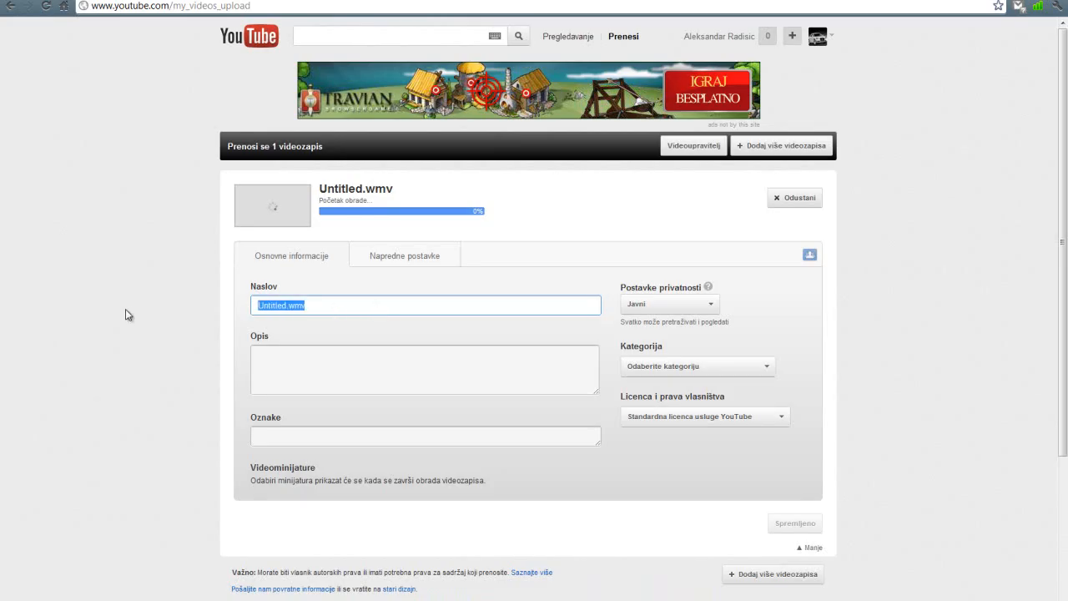
- Replace the default title with TEST and set the video's privacy to Privatno
{"action": "key", "text": "Delete"}
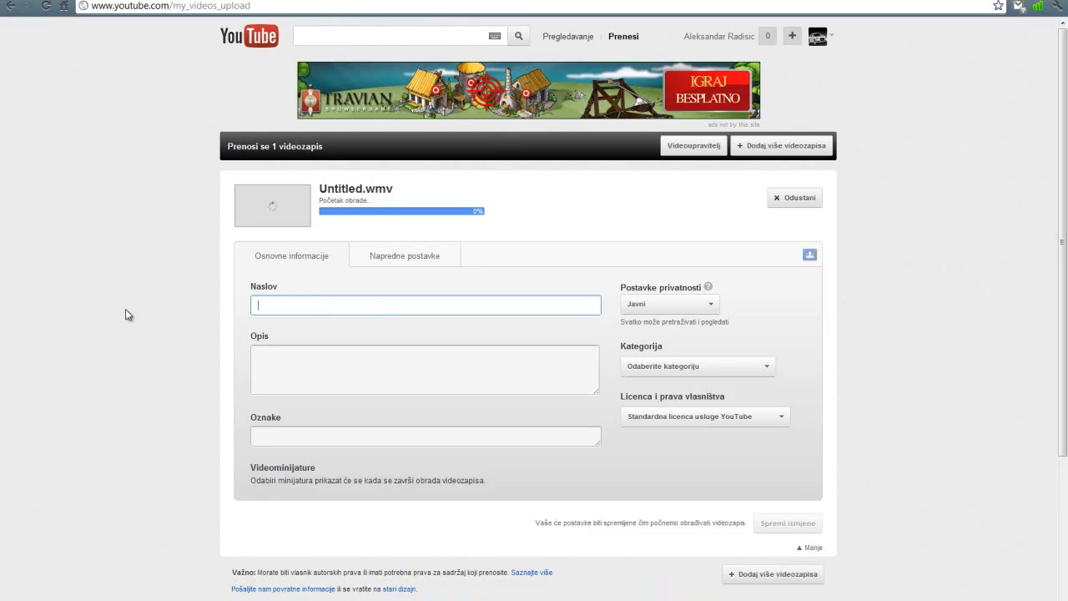
{"action": "type", "text": "TYP"}
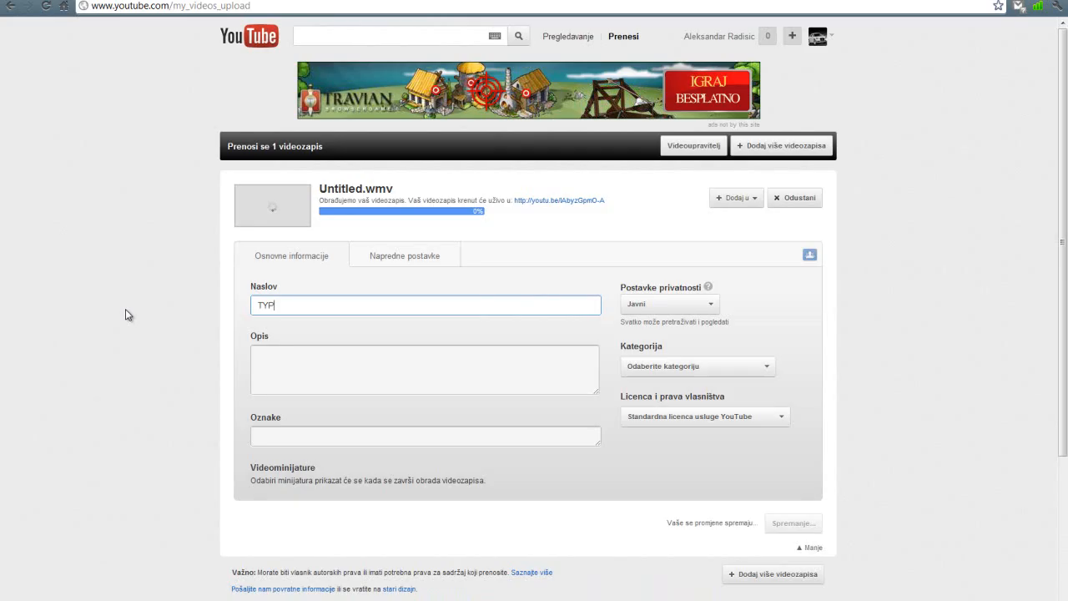
{"action": "type", "text": "TEST"}
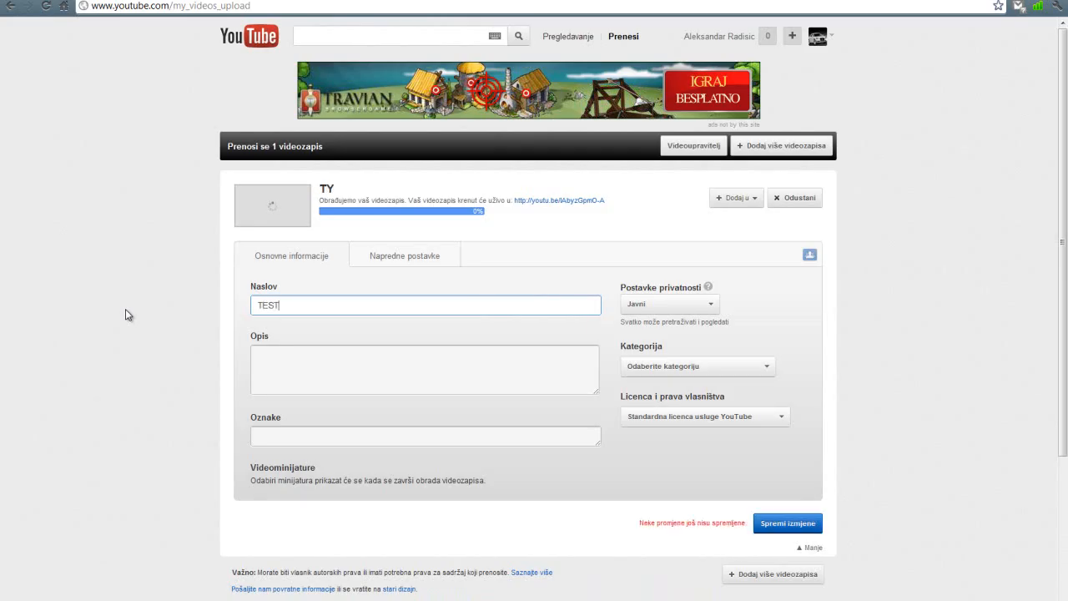
{"action": "left_click", "coordinate": [669, 304]}
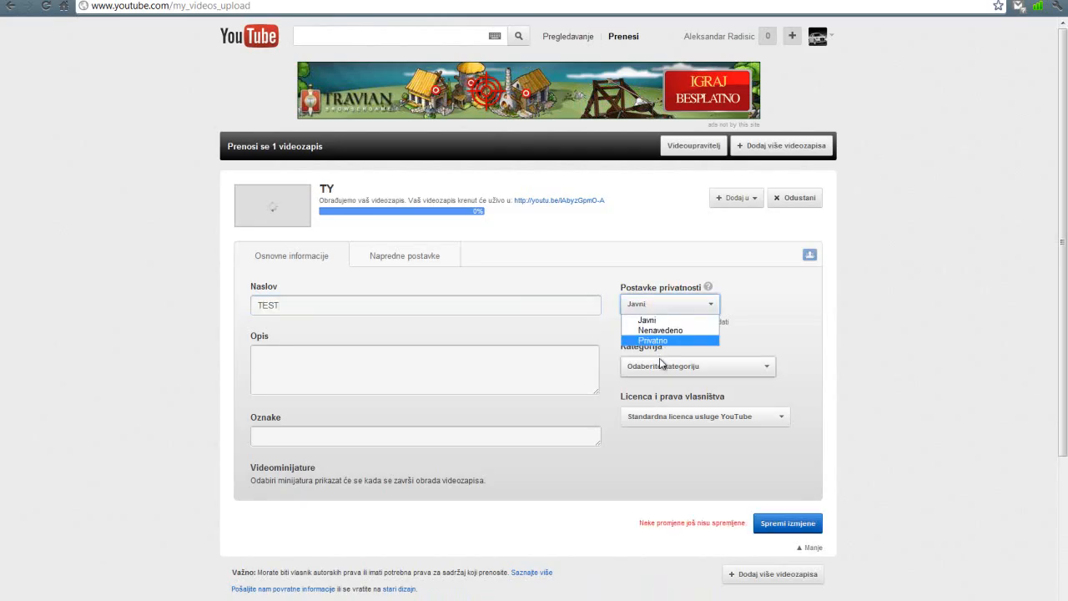
{"action": "left_click", "coordinate": [652, 341]}
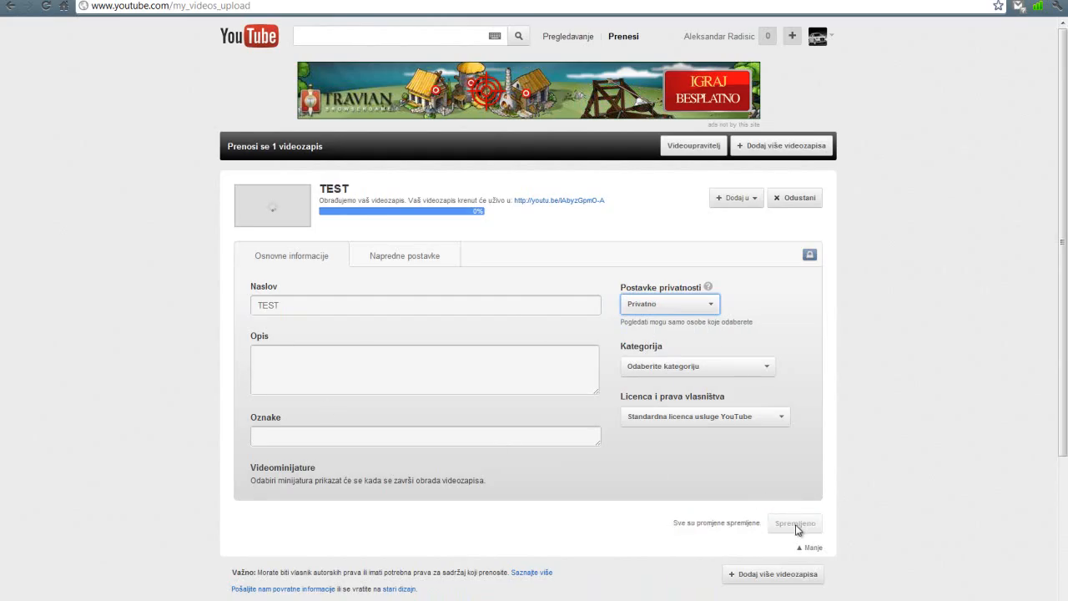
{"action": "mouse_move", "coordinate": [478, 297]}
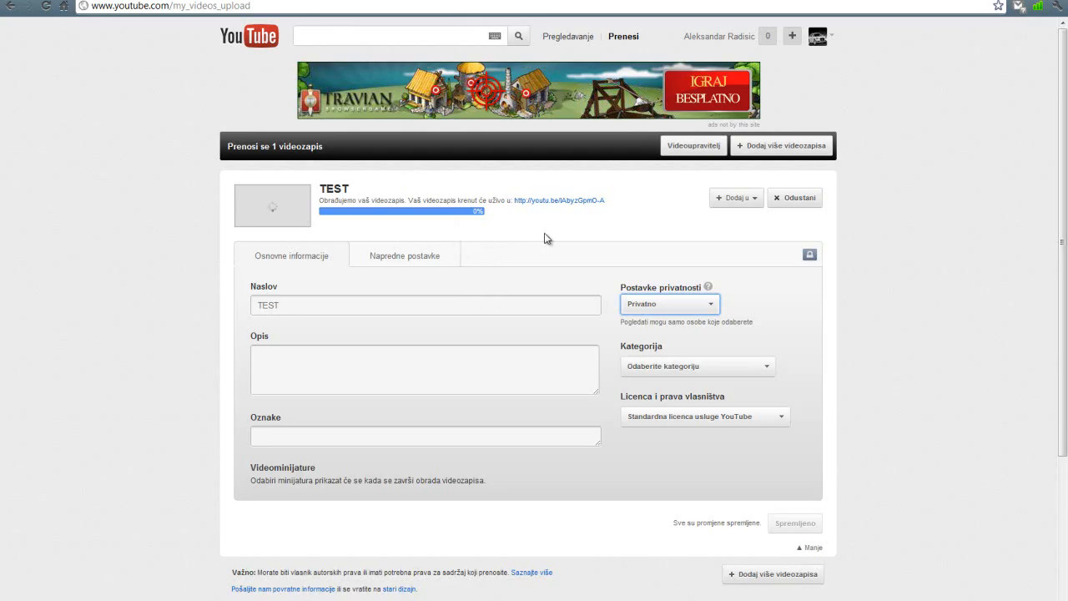
{"action": "mouse_move", "coordinate": [554, 211]}
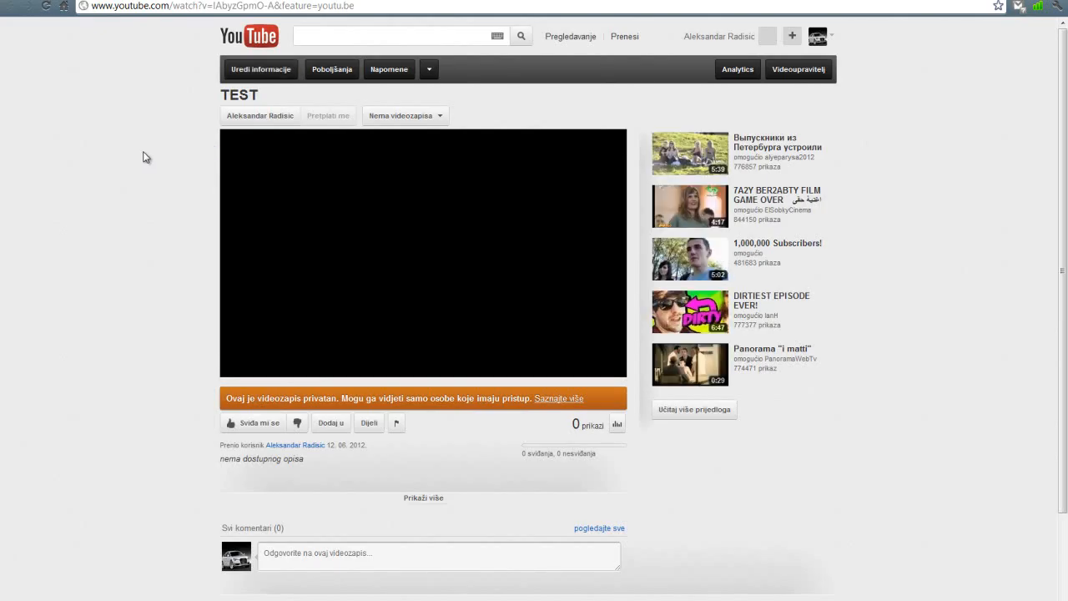
- Play the private TEST video on its YouTube watch page
{"action": "left_click", "coordinate": [424, 250]}
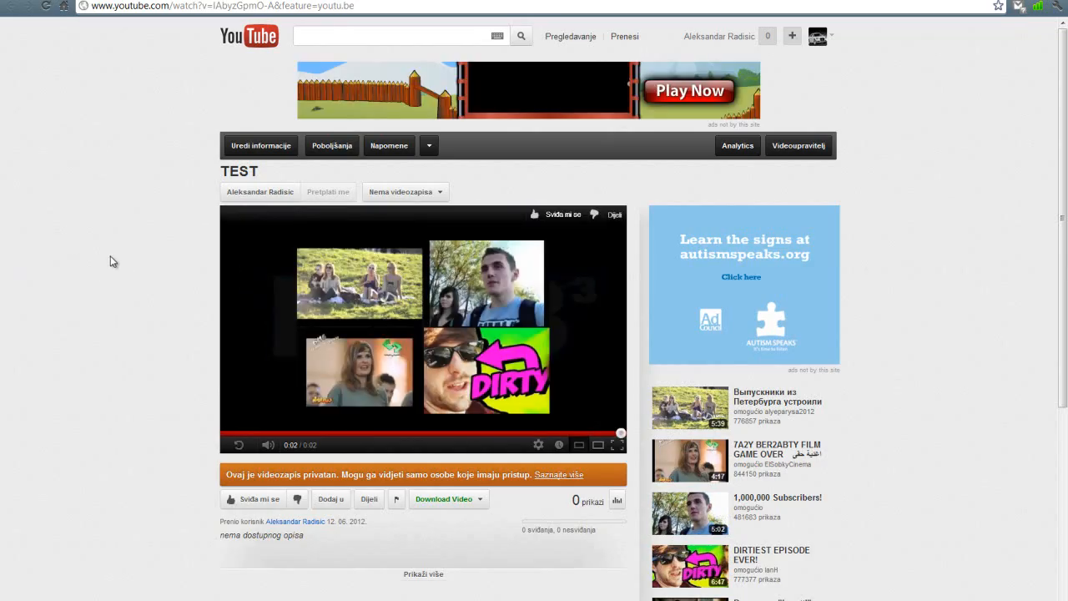
{"action": "mouse_move", "coordinate": [83, 202]}
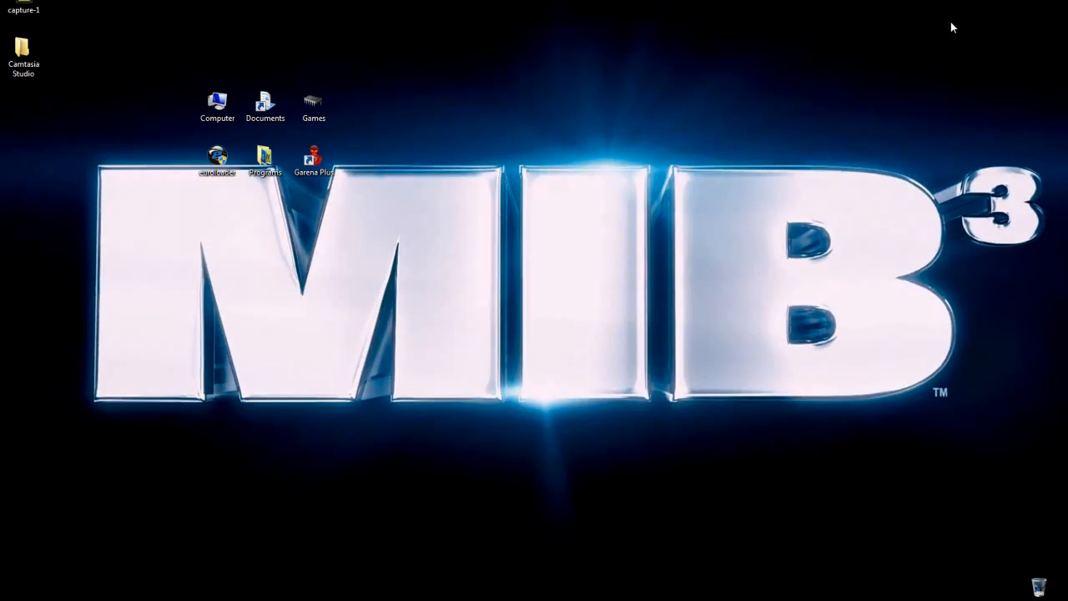
{"action": "mouse_move", "coordinate": [841, 183]}
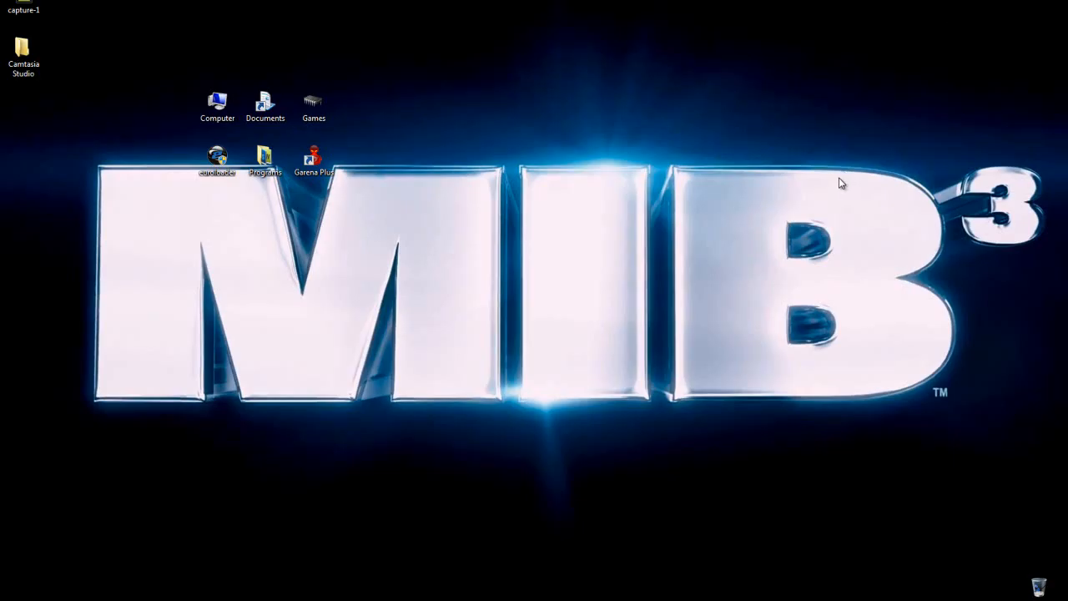
{"action": "mouse_move", "coordinate": [778, 182]}
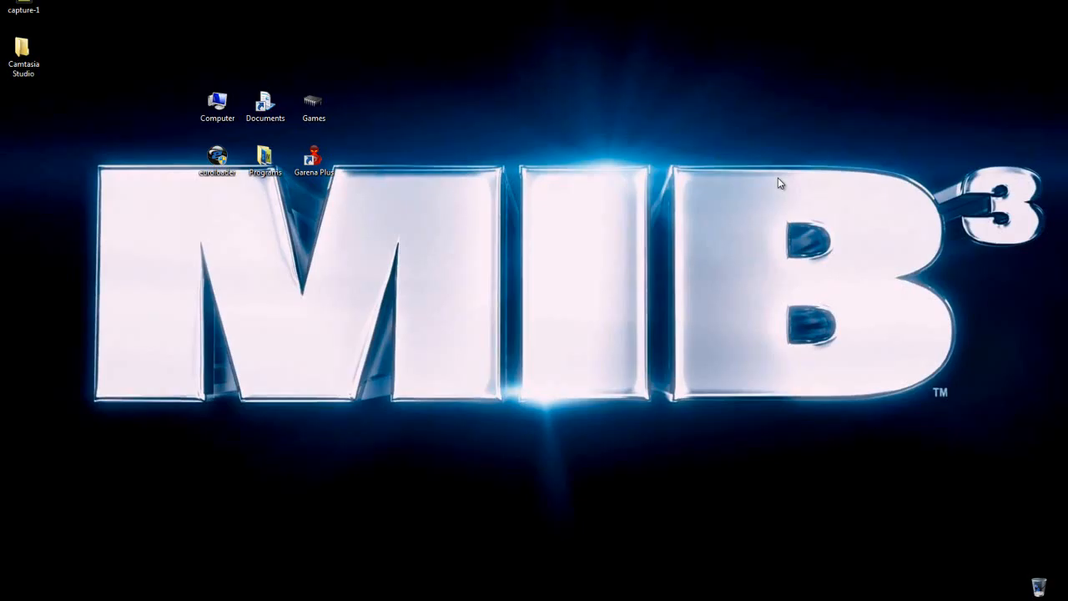